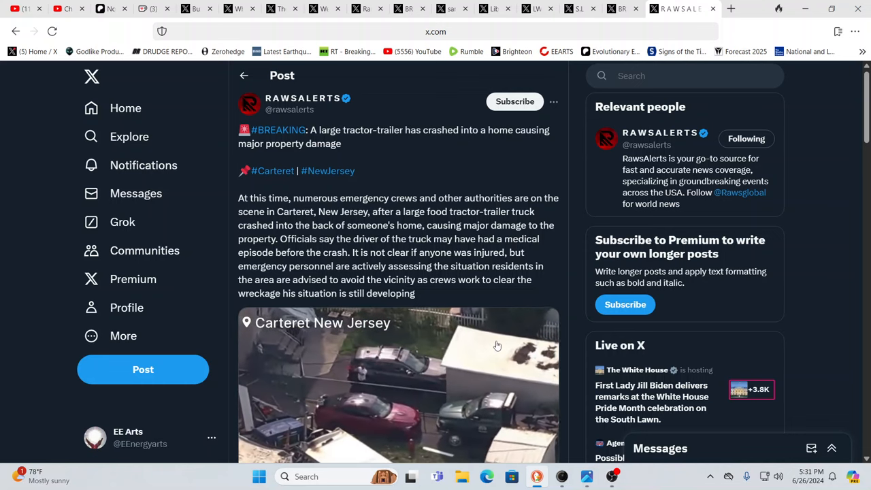
- Scroll through the LW World News post on the Bolivia coup's end and its leader's arrest
scroll(down, 3)
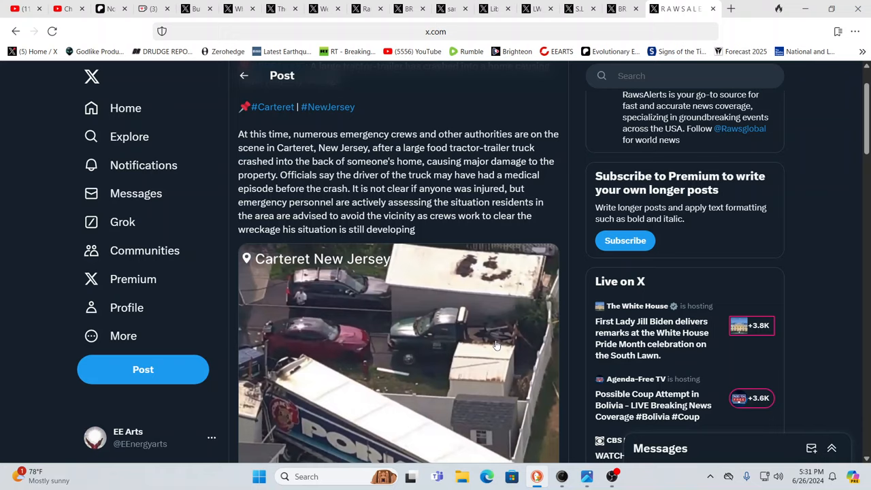
scroll(down, 3)
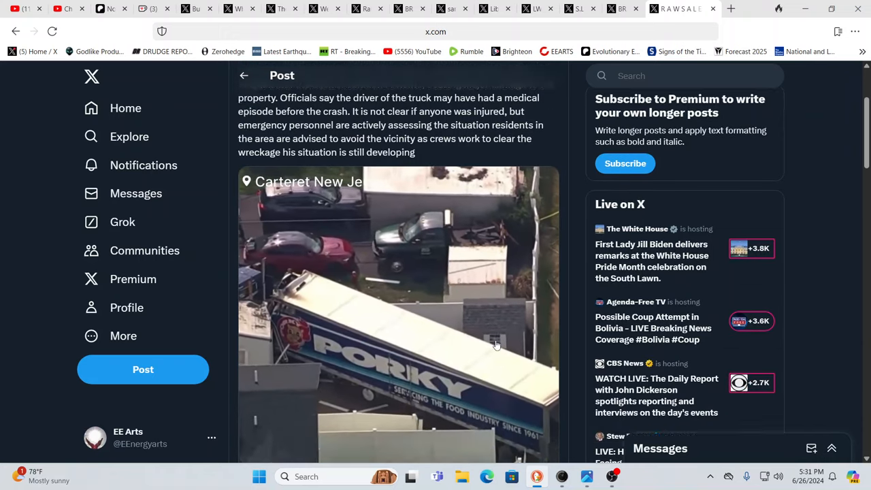
scroll(down, 3)
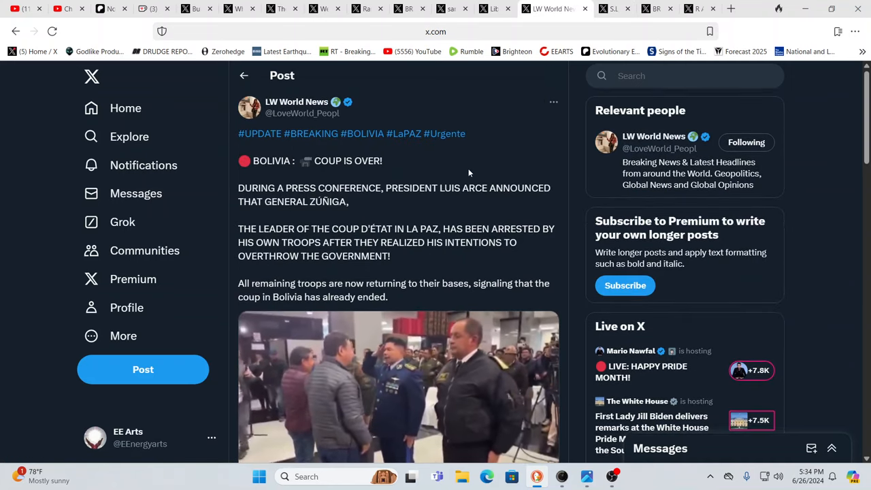
scroll(down, 3)
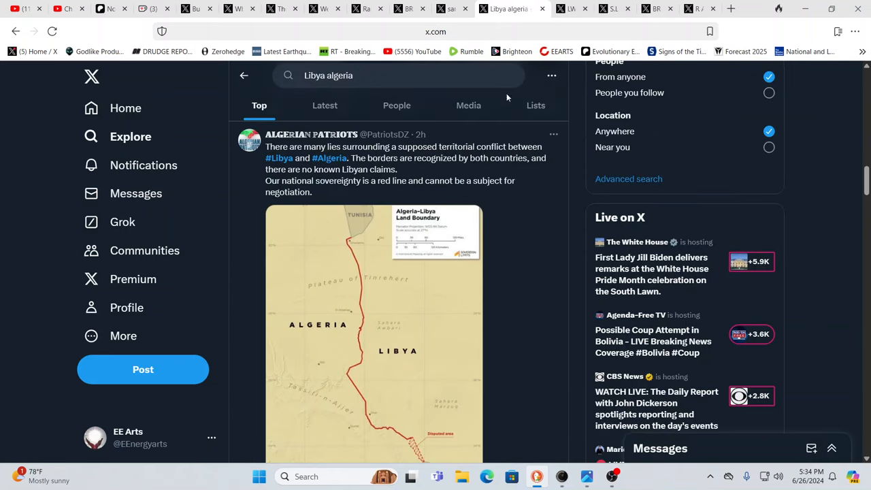
mouse_move(520, 224)
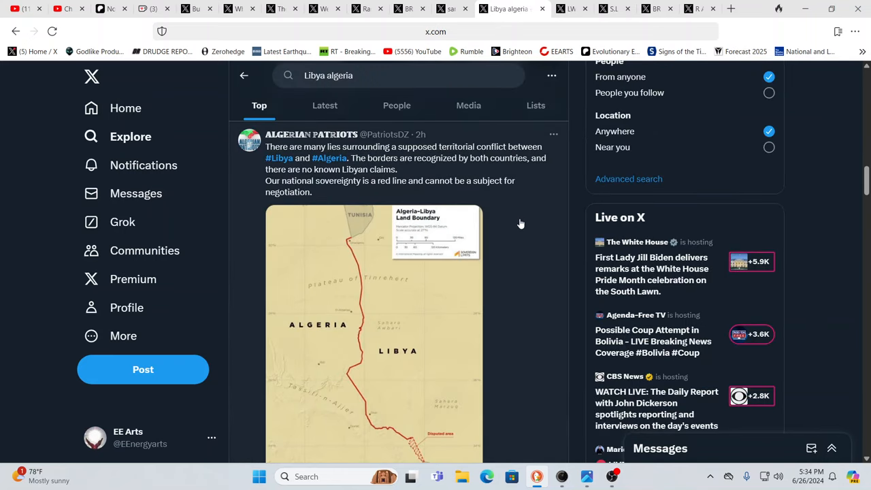
mouse_move(525, 225)
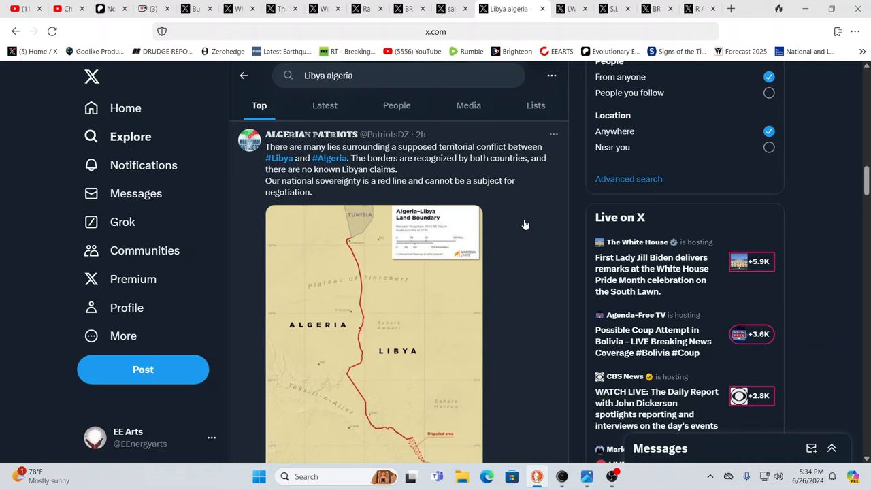
mouse_move(520, 246)
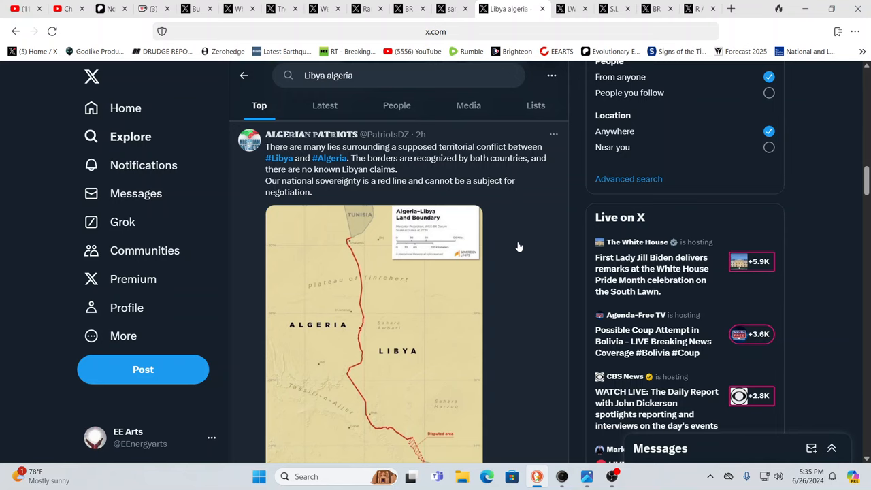
mouse_move(517, 251)
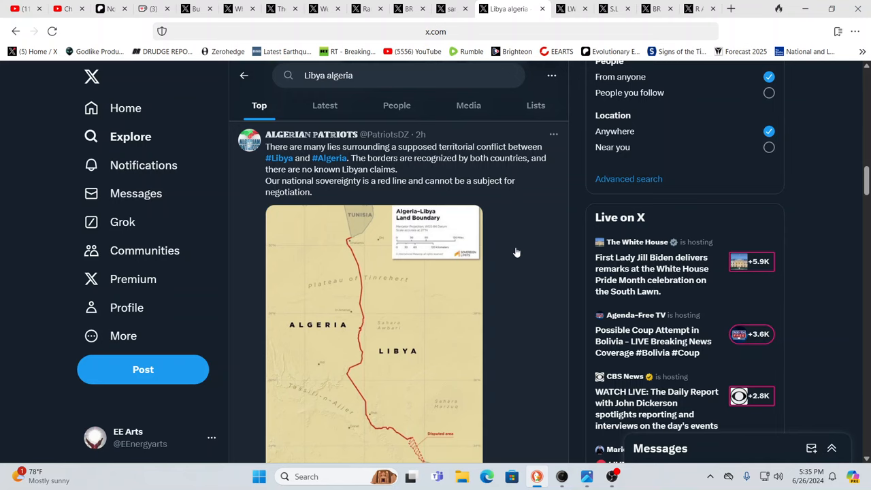
- Scroll down the 'Libya algeria' results and play the video of troops and armed pickup trucks
scroll(down, 3)
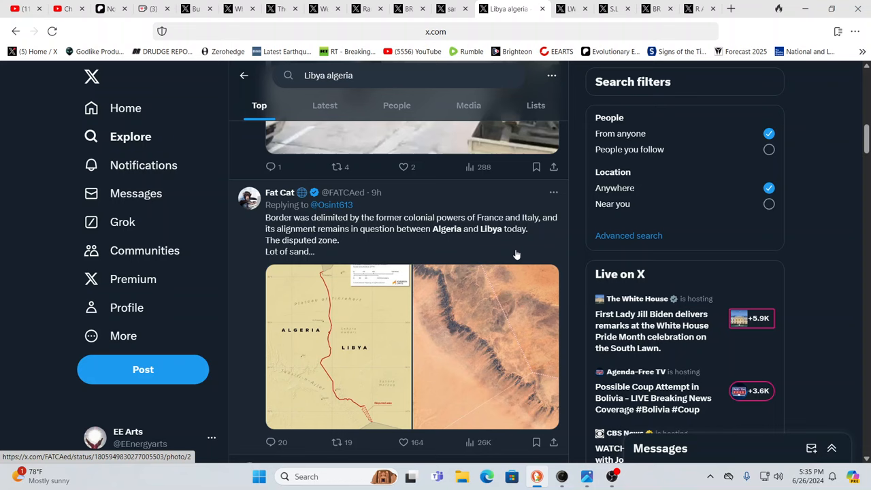
scroll(down, 3)
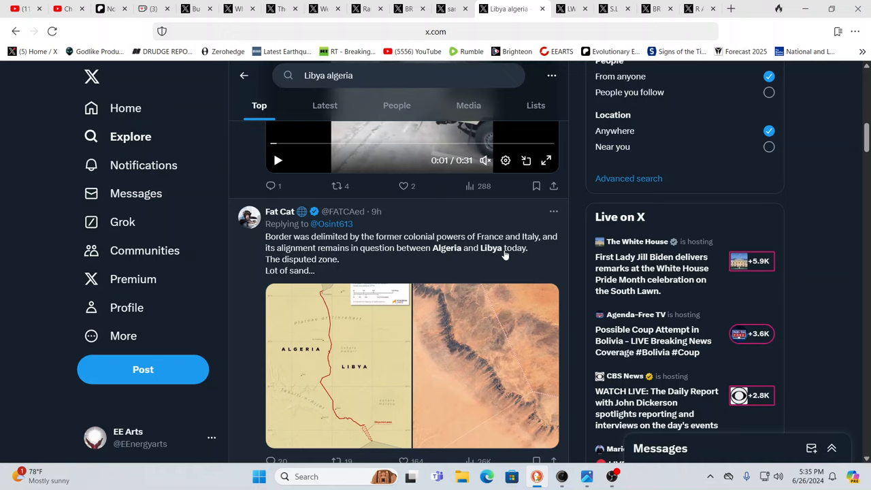
mouse_move(497, 256)
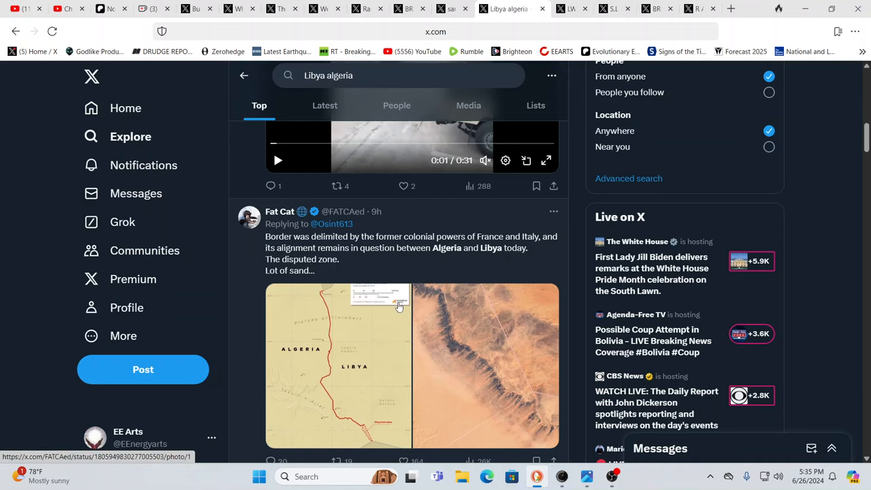
click(278, 161)
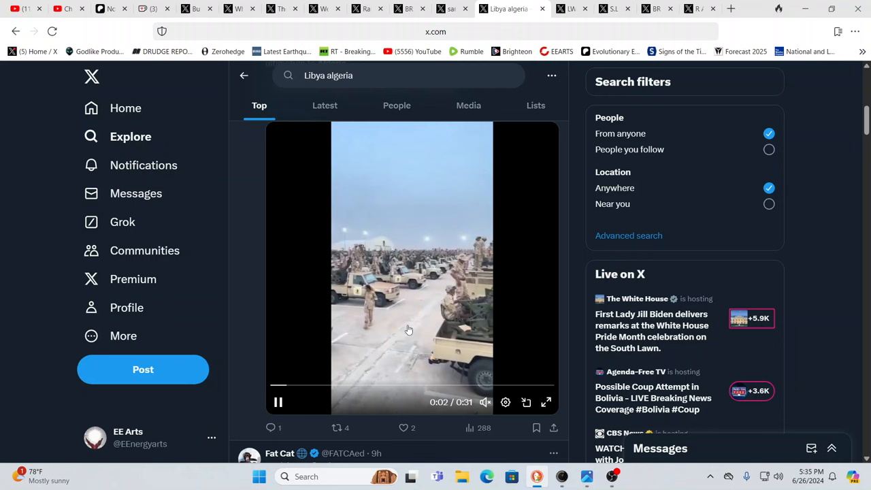
scroll(down, 3)
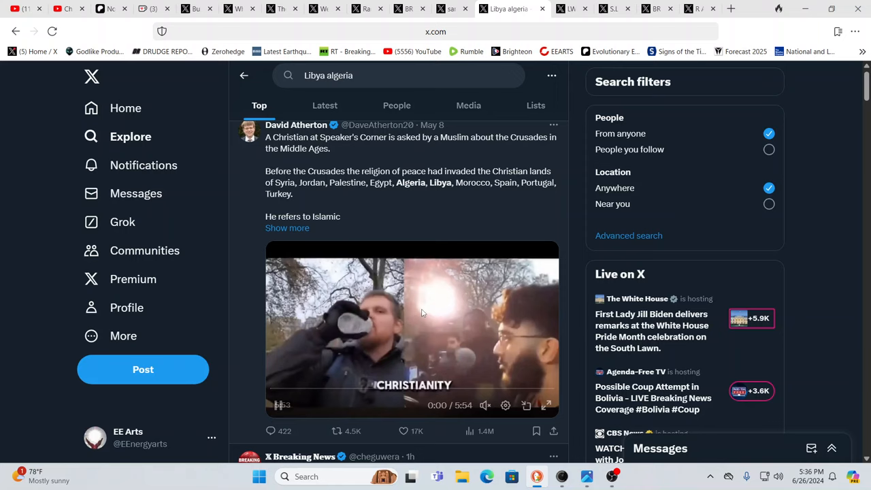
scroll(down, 3)
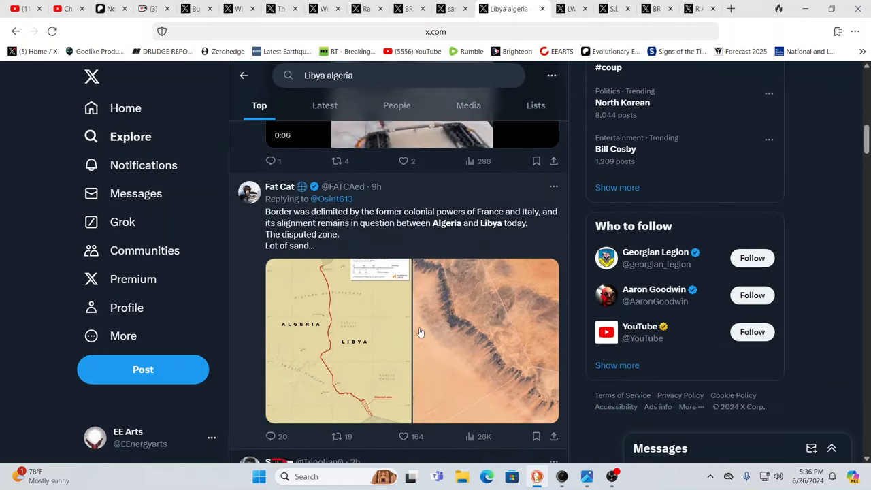
scroll(down, 3)
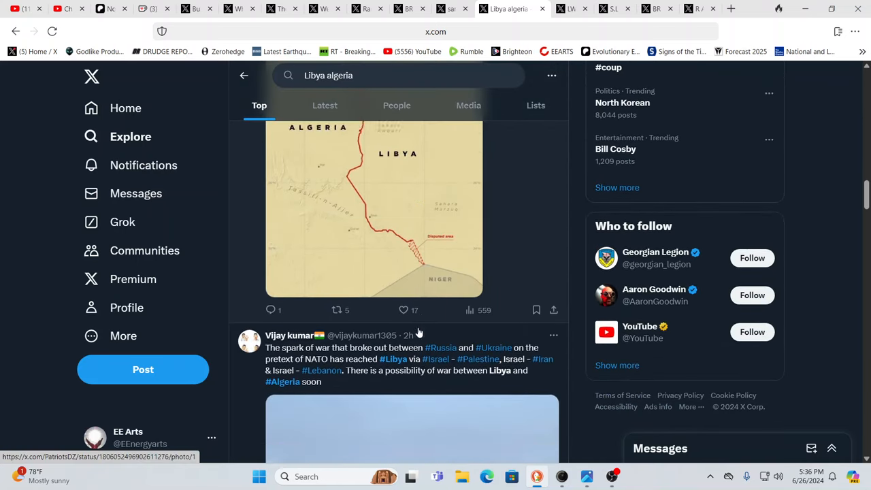
scroll(down, 3)
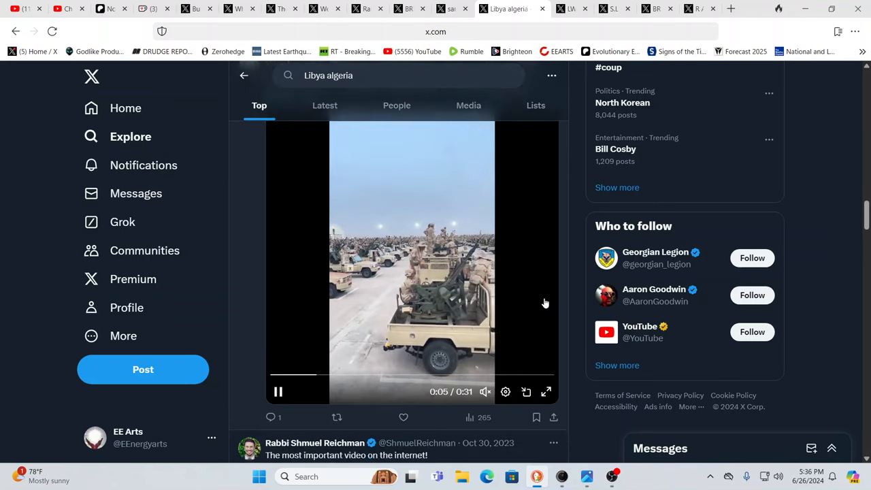
scroll(down, 3)
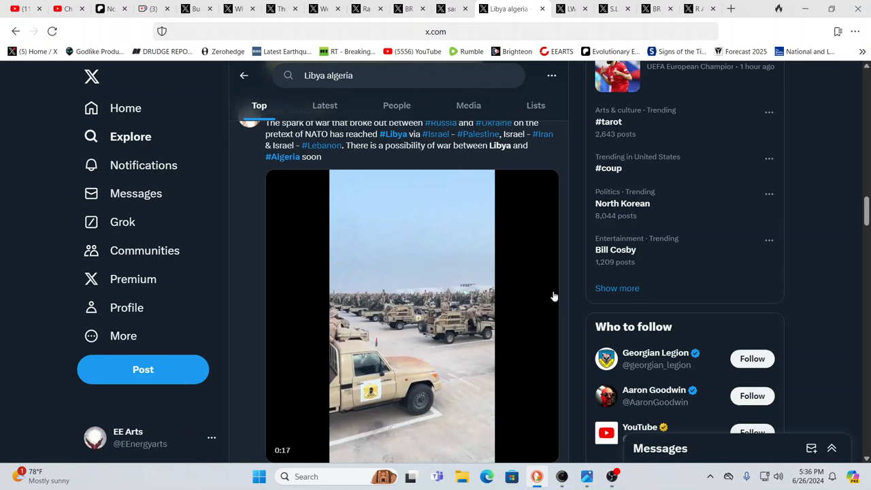
click(412, 313)
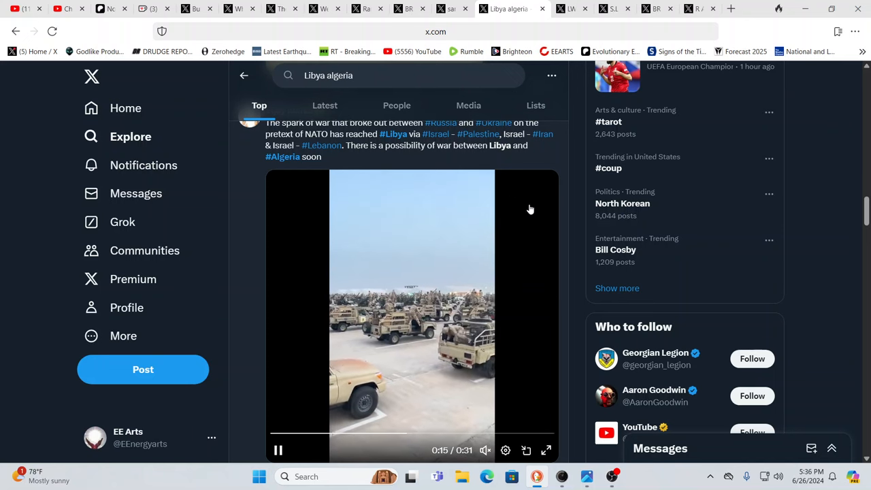
scroll(down, 3)
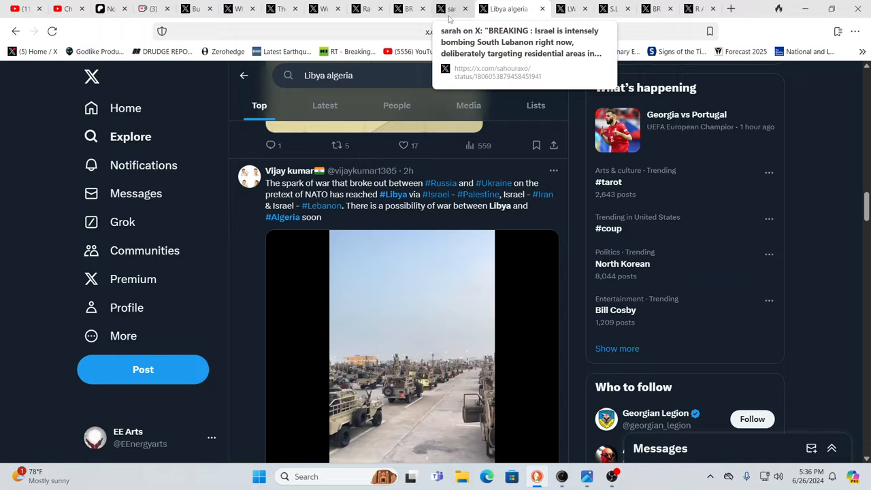
- Switch to the South Lebanon bombing post and scroll through it
click(520, 42)
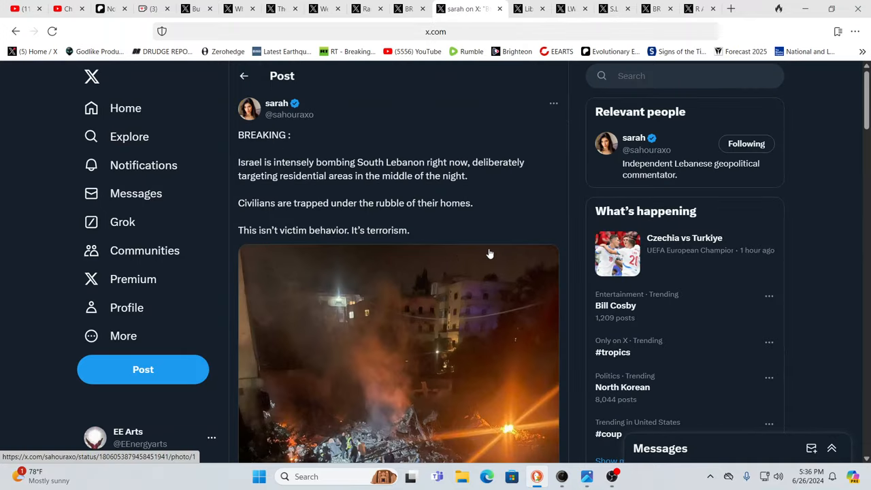
mouse_move(499, 252)
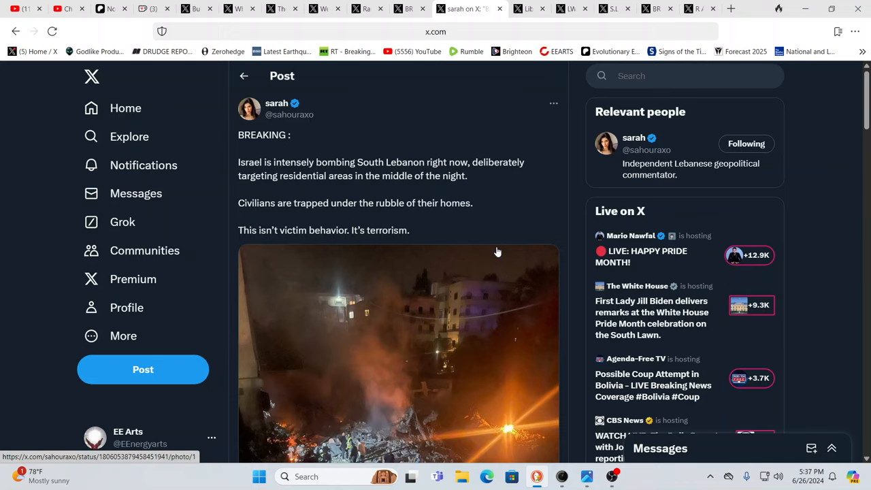
mouse_move(496, 241)
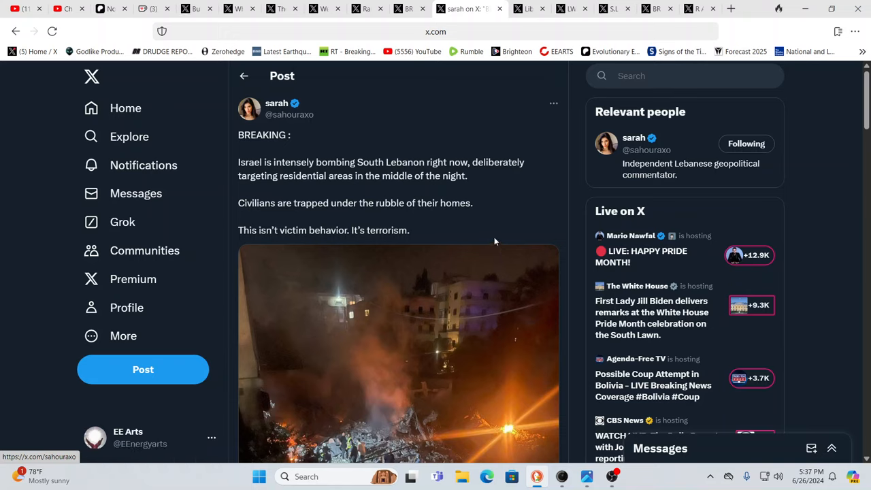
mouse_move(504, 211)
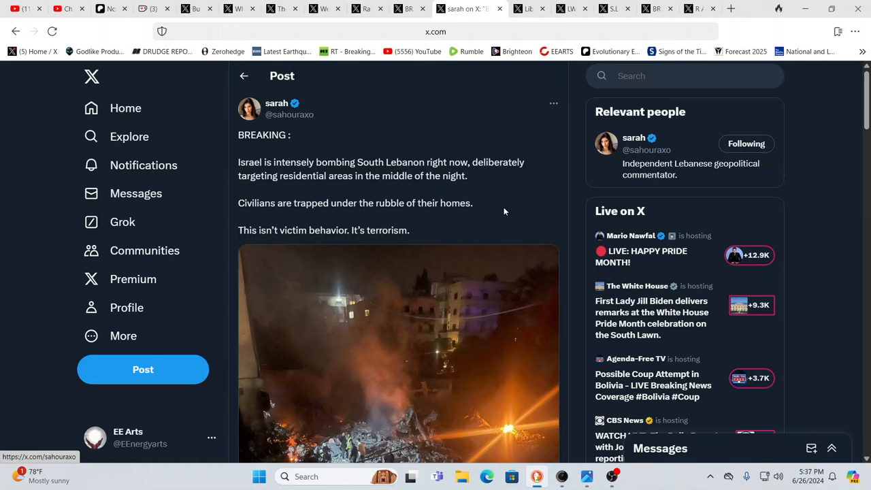
mouse_move(503, 204)
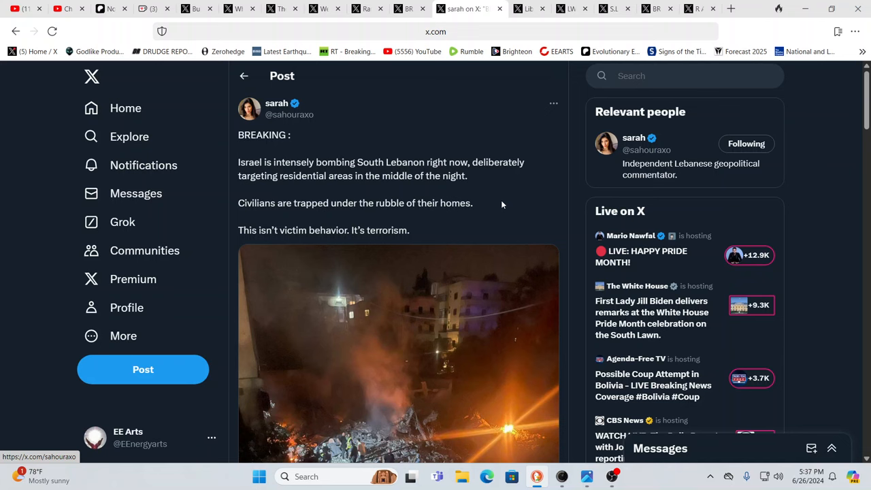
mouse_move(498, 205)
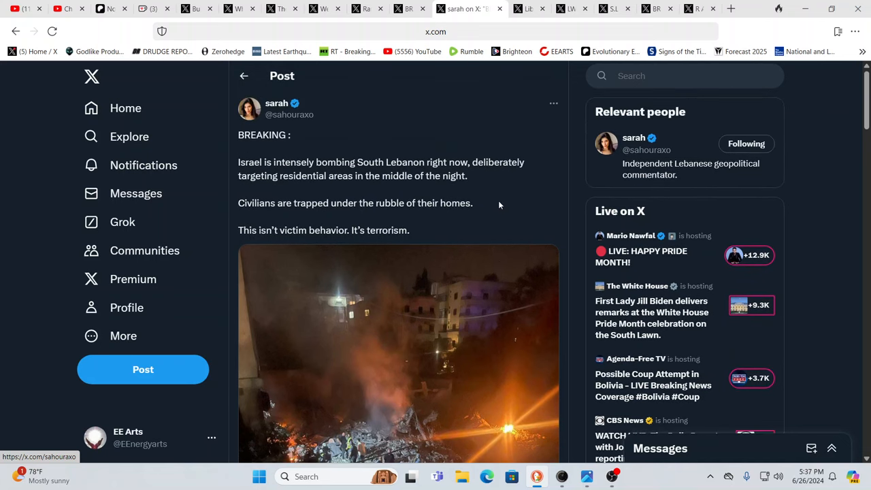
scroll(down, 3)
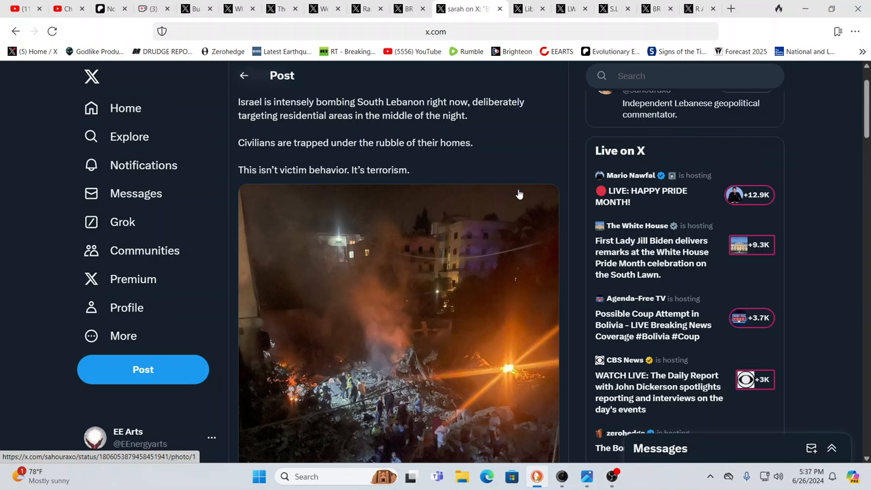
mouse_move(520, 186)
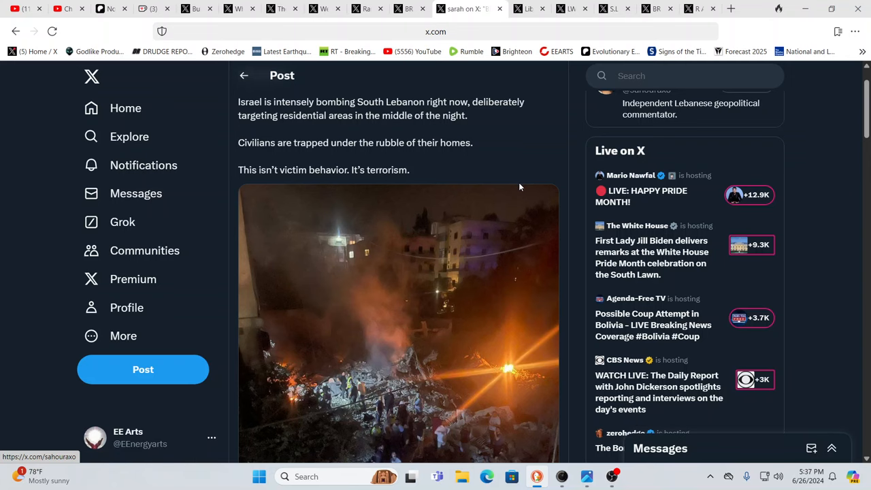
scroll(down, 3)
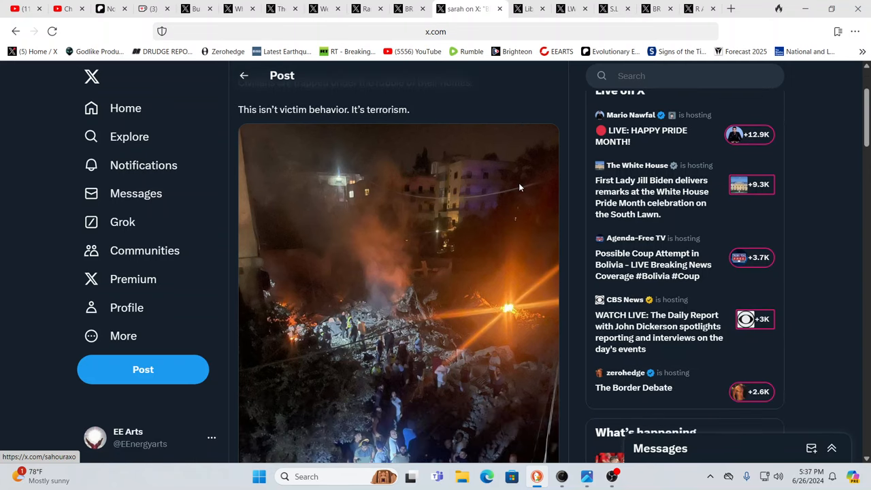
scroll(down, 3)
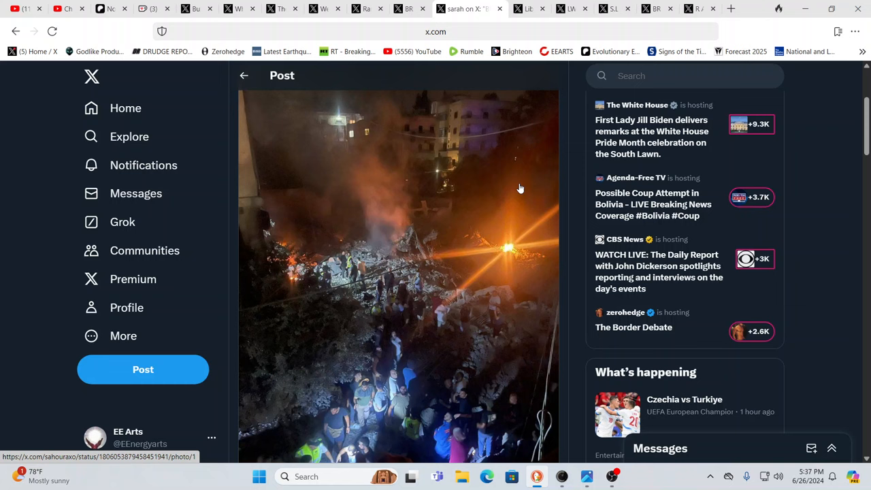
scroll(down, 3)
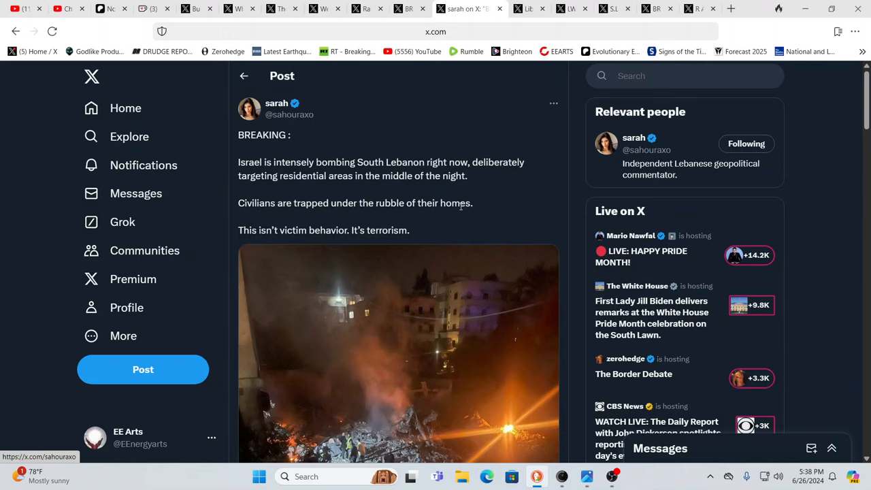
- Continue scrolling down the Lebanon post's replies toward the BRICS News North Korea post
scroll(down, 3)
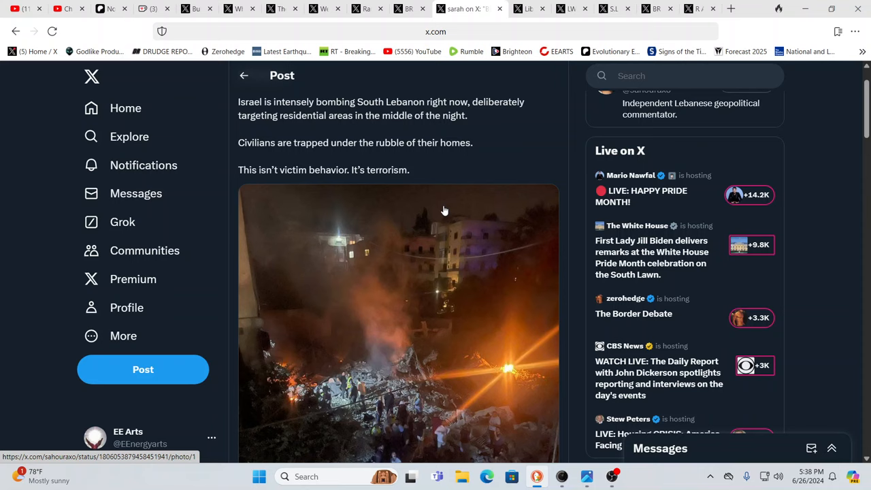
mouse_move(449, 162)
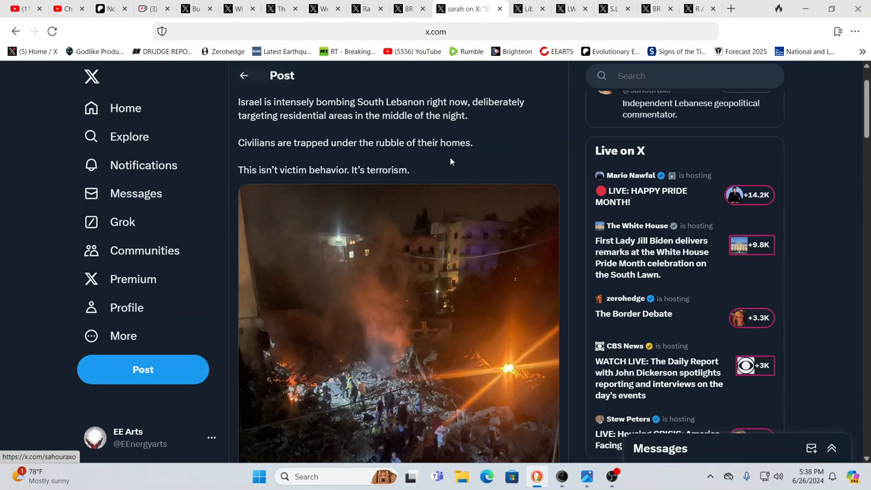
scroll(down, 3)
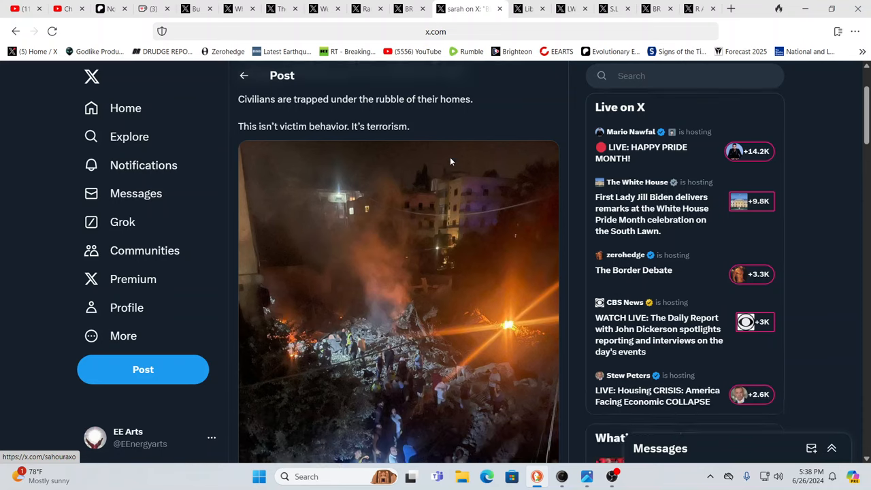
scroll(down, 3)
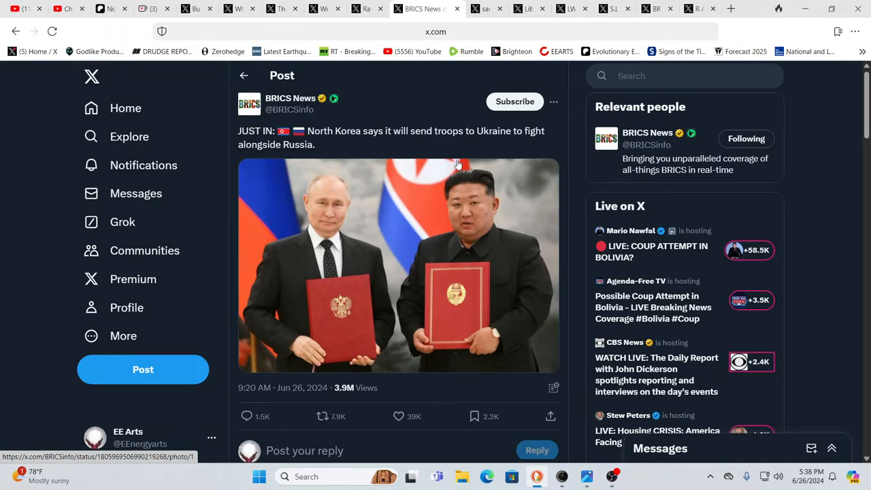
mouse_move(476, 161)
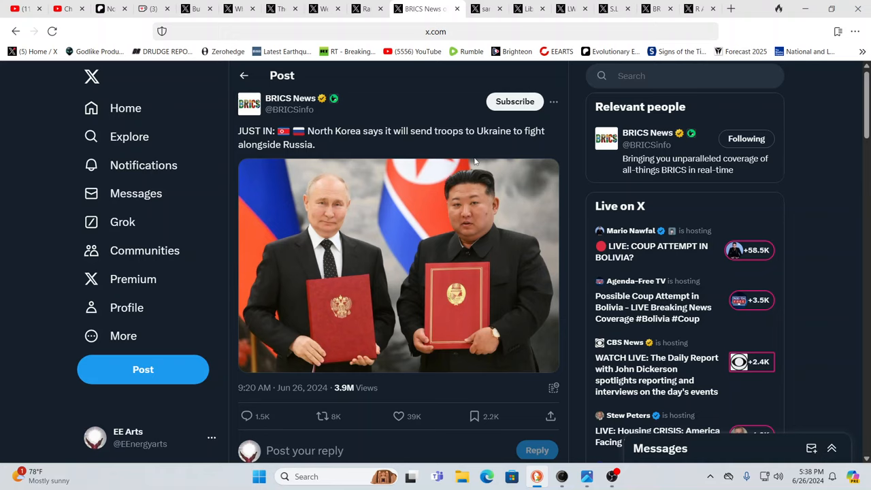
mouse_move(402, 113)
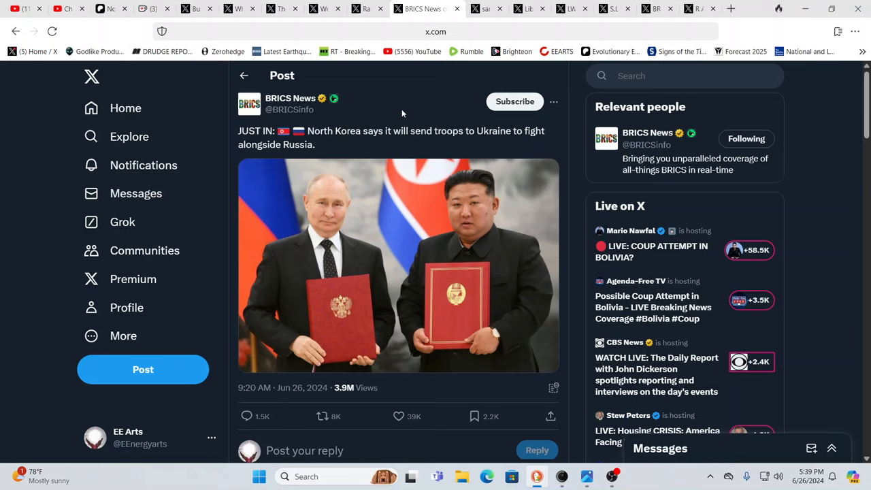
mouse_move(415, 80)
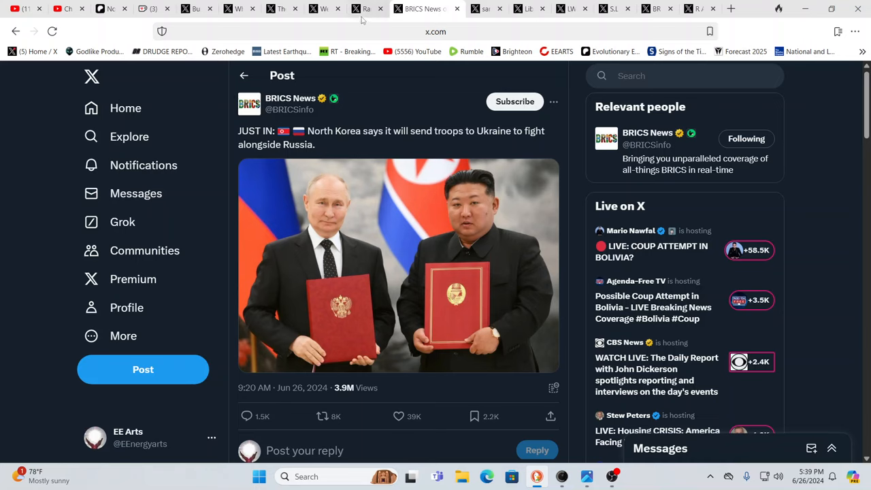
mouse_move(368, 9)
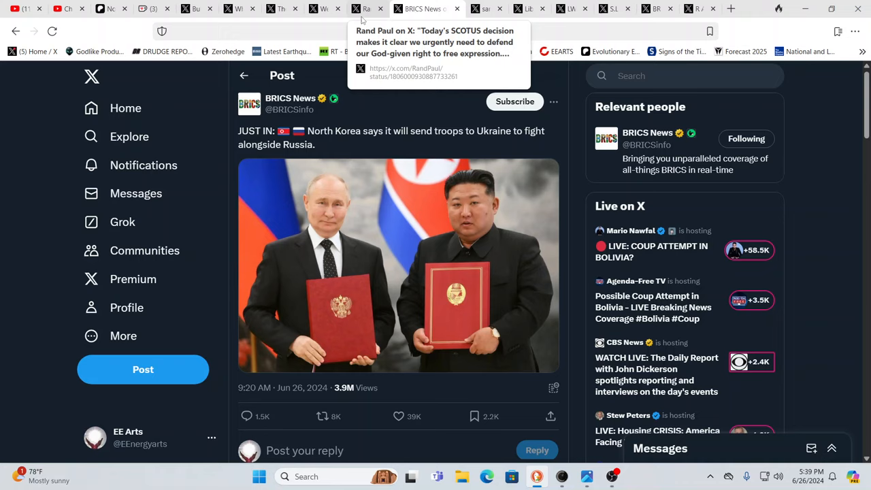
- Switch to the Rand Paul tab to view his post on the SCOTUS free-expression decision
click(323, 417)
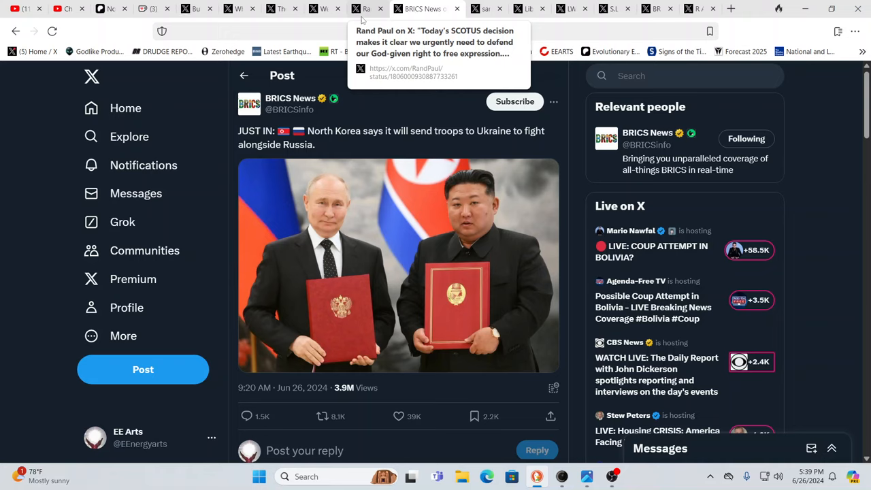
click(398, 416)
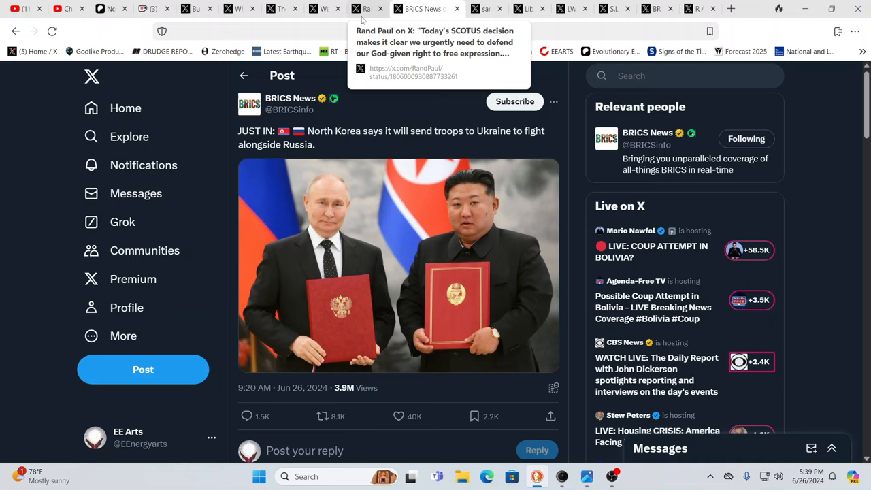
click(436, 53)
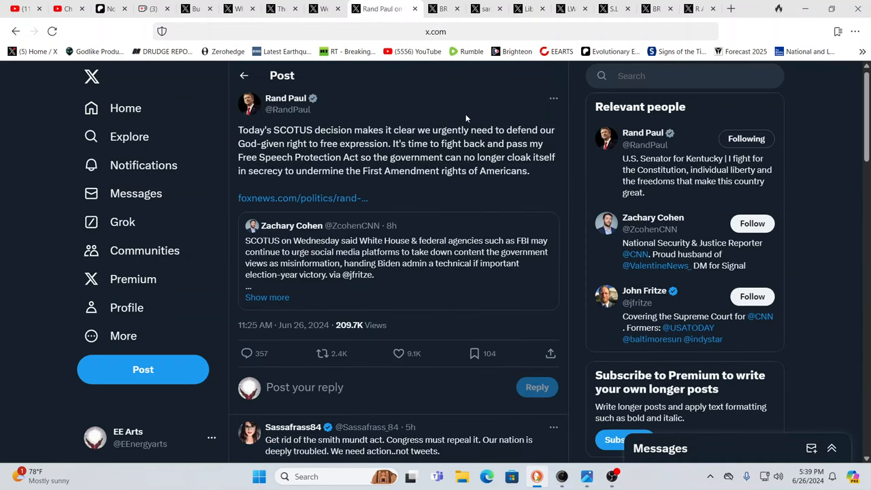
mouse_move(560, 199)
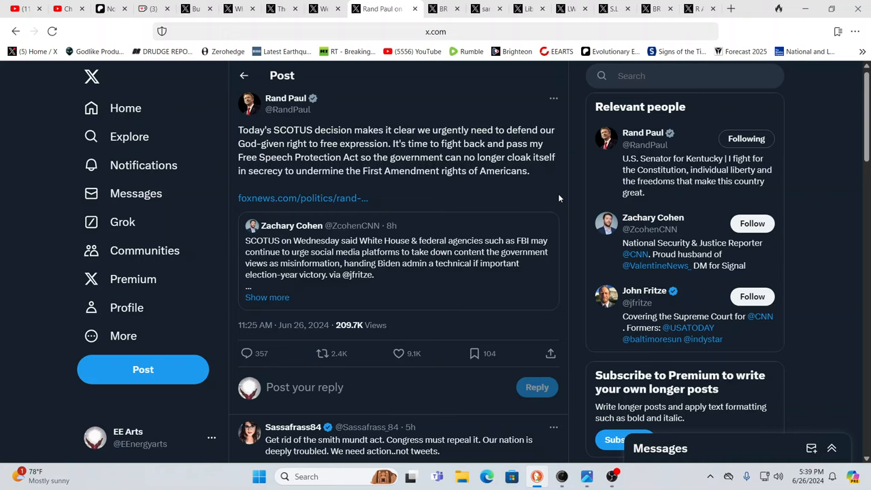
mouse_move(550, 201)
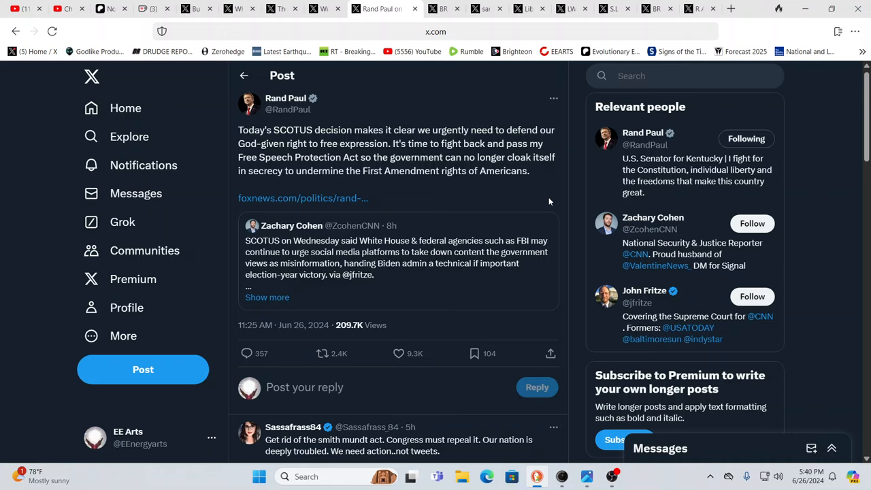
- Scroll down the Rand Paul post before moving to the Kyiv diplomat post
scroll(down, 3)
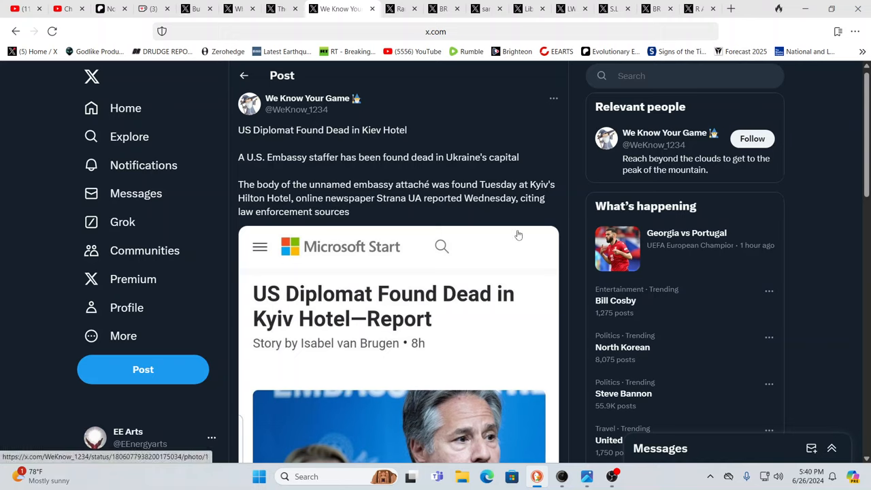
mouse_move(499, 253)
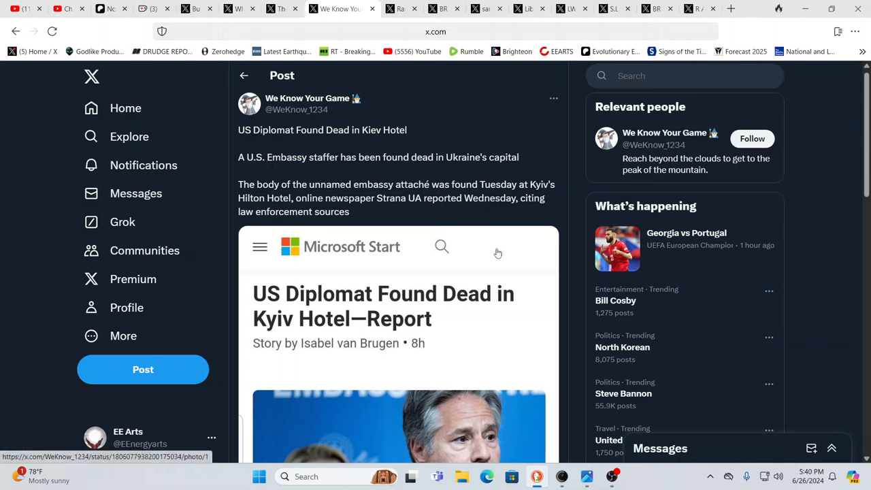
mouse_move(507, 249)
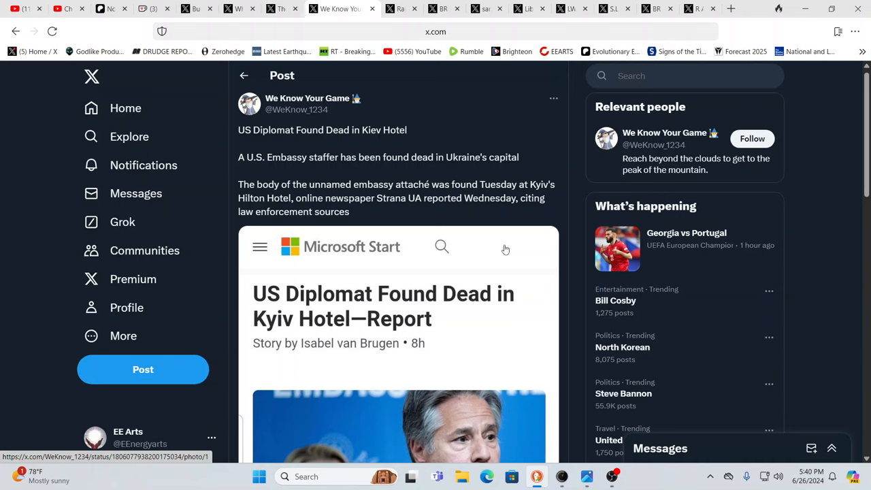
- Scroll down the article preview about the US diplomat found dead in a Kyiv hotel
scroll(down, 3)
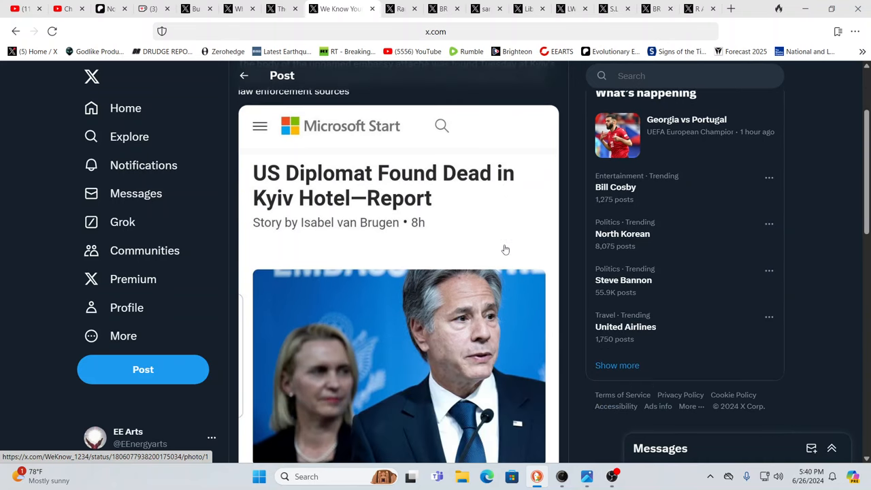
scroll(down, 3)
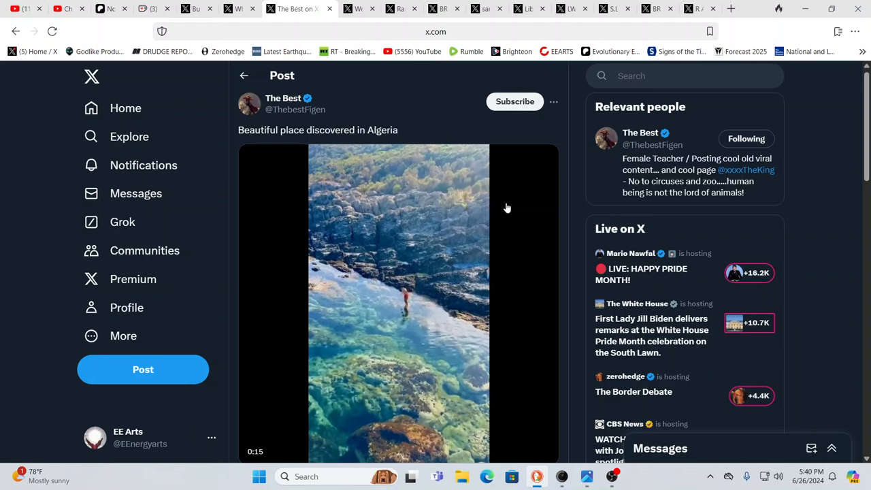
- Switch to the Whatdoiknow tab and play its video of human ashes under a microscope
click(397, 303)
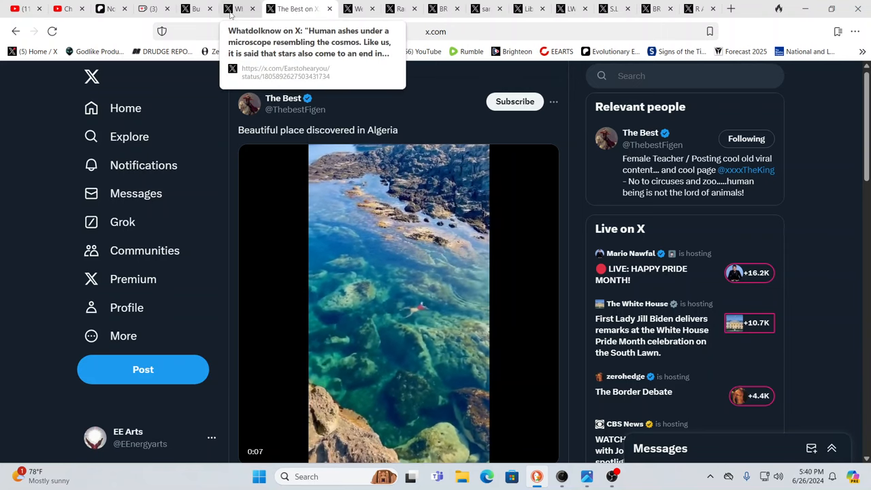
click(245, 8)
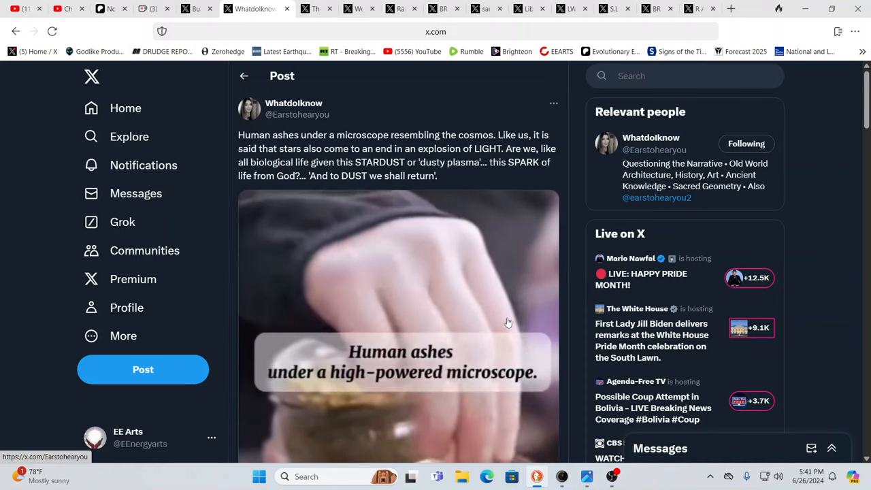
click(399, 320)
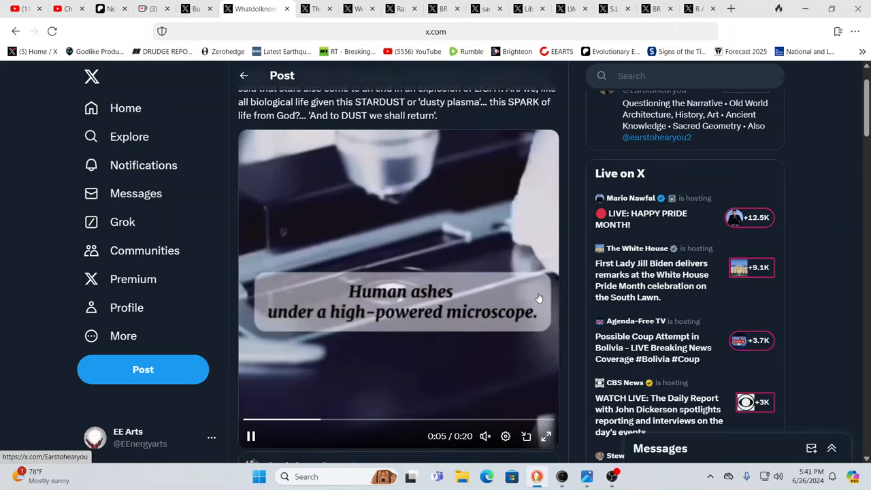